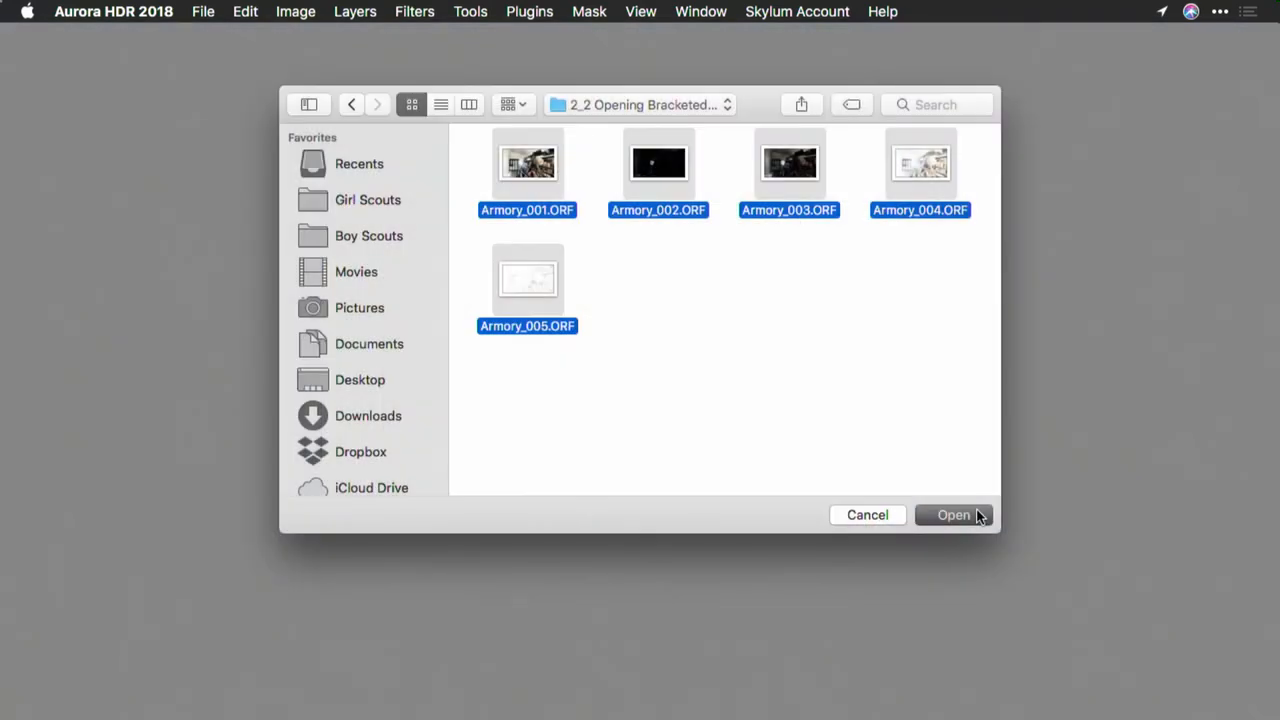
Open the five bracketed Armory_001 to Armory_005 ORF files together for merging.
click(953, 514)
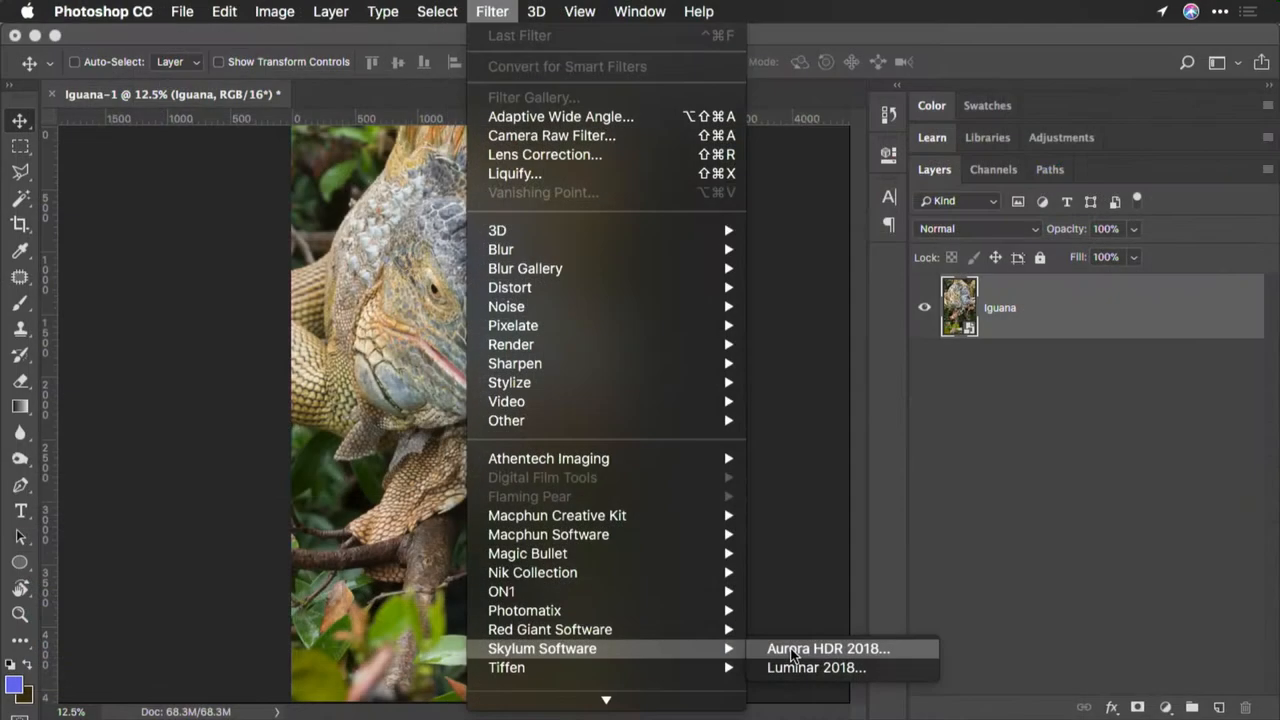
Run Filter > Skylum Software > Aurora HDR 2018 on the Iguana layer.
click(828, 648)
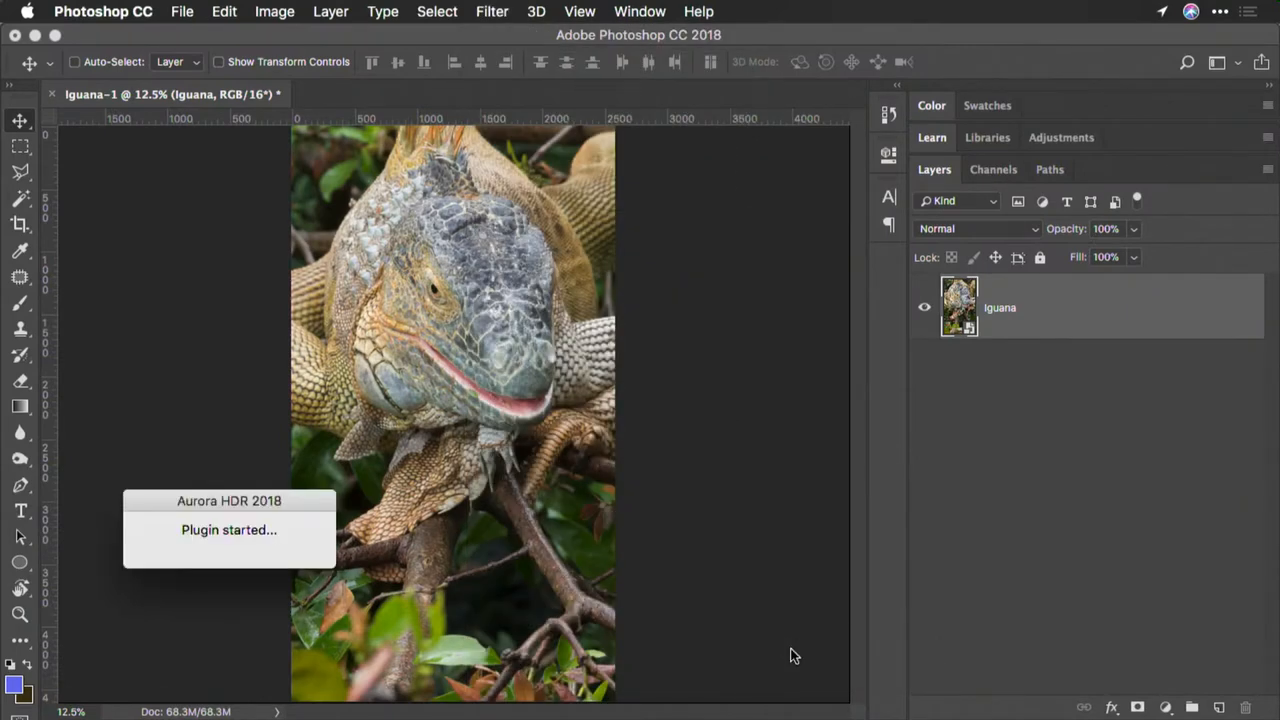